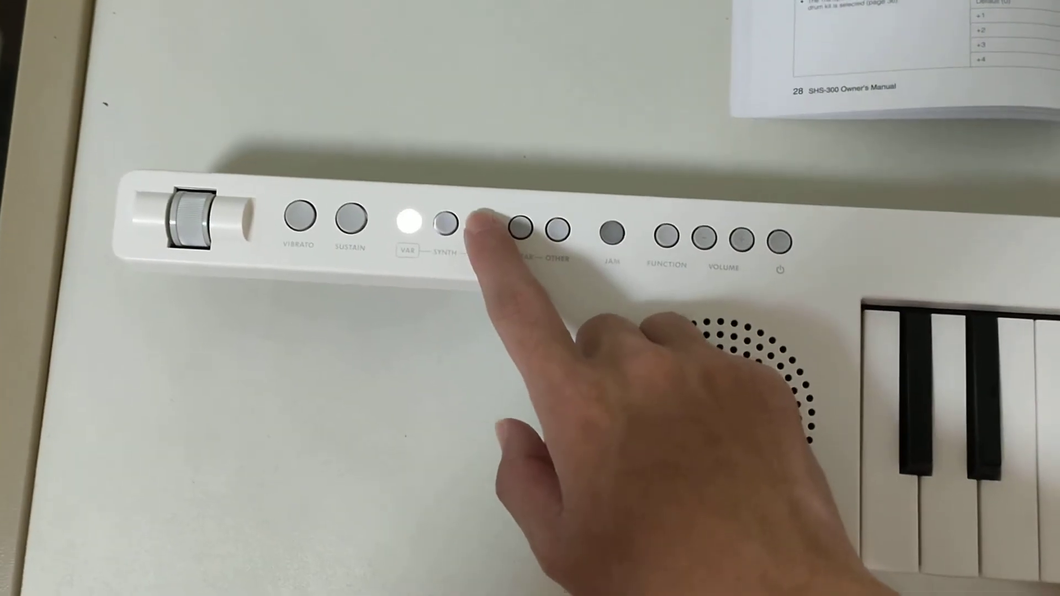
left_click(457, 226)
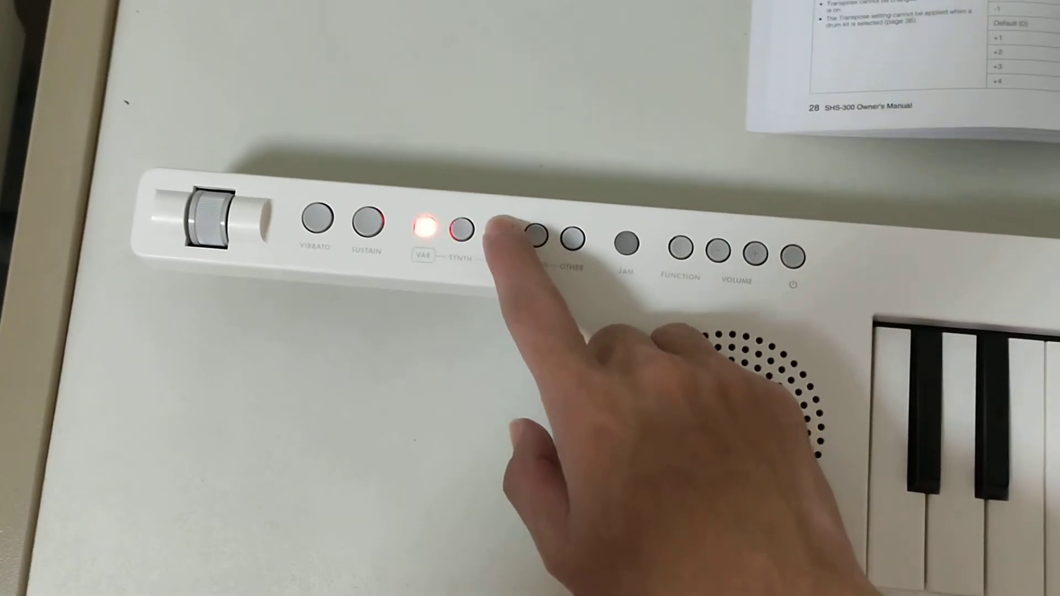